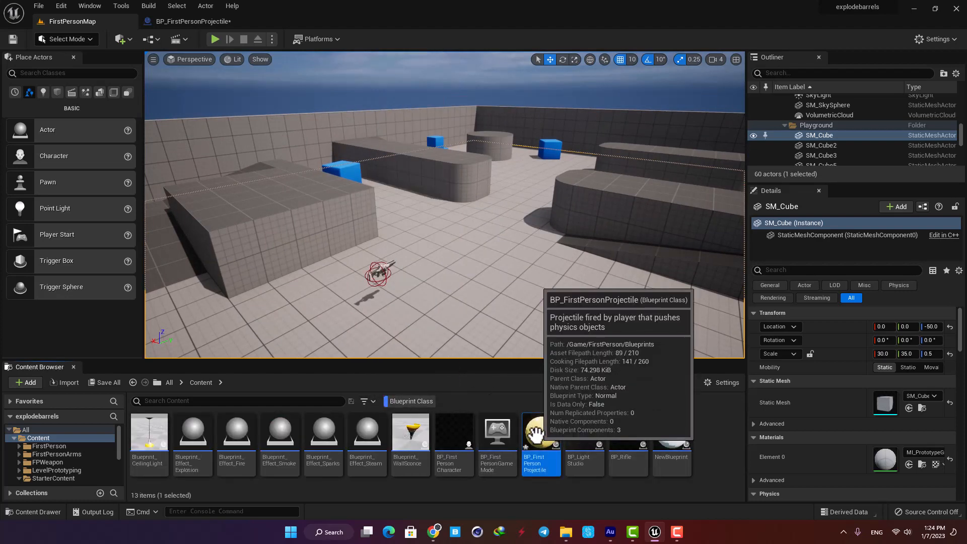
Open the BP_FirstPersonProjectile Blueprint on its Event Graph.
{"action": "double_click", "coordinate": [540, 432]}
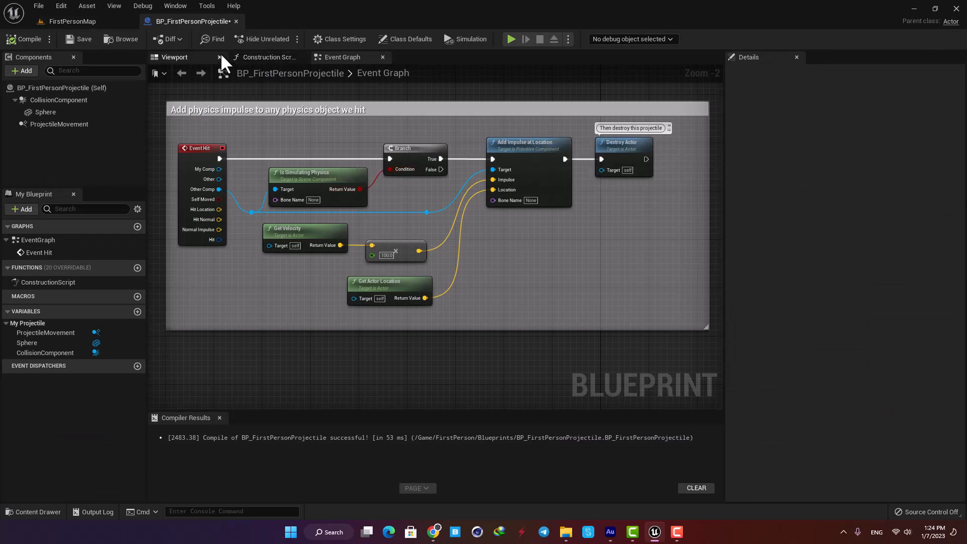
Select the existing impulse nodes for removal.
{"action": "left_click", "coordinate": [511, 39]}
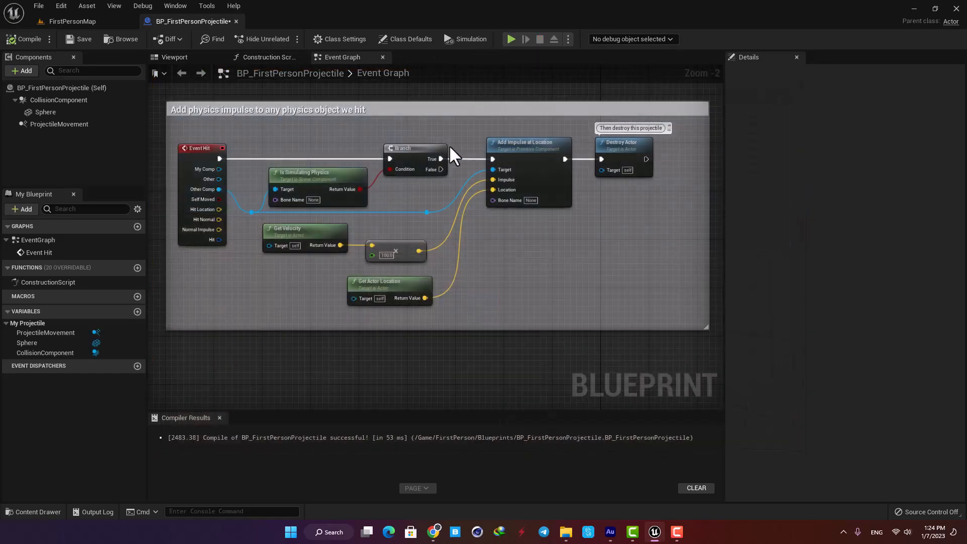
{"action": "mouse_move", "coordinate": [440, 169]}
{"action": "type", "text": "spawn emm"}
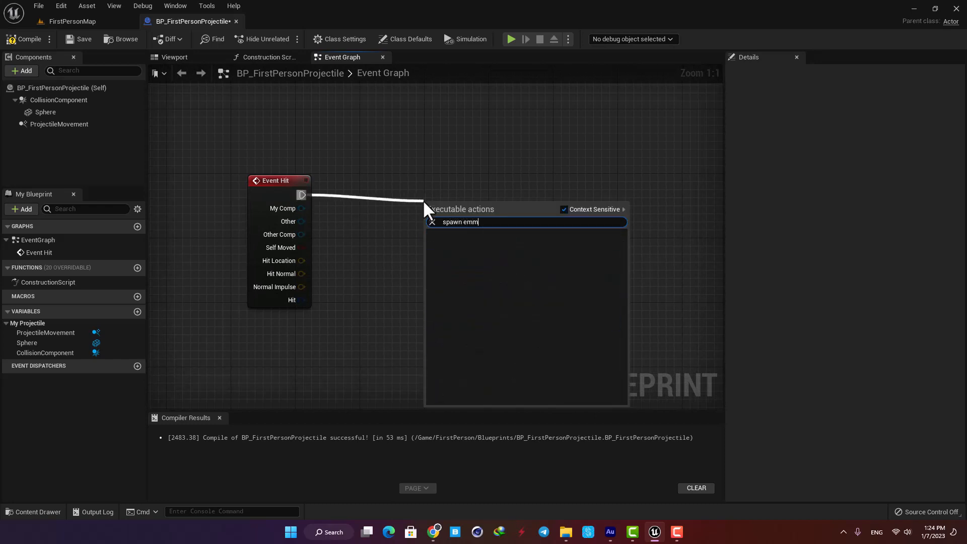
Add Spawn Emitter at Location with P_Explosion, wired to Hit Location.
{"action": "left_click", "coordinate": [459, 223]}
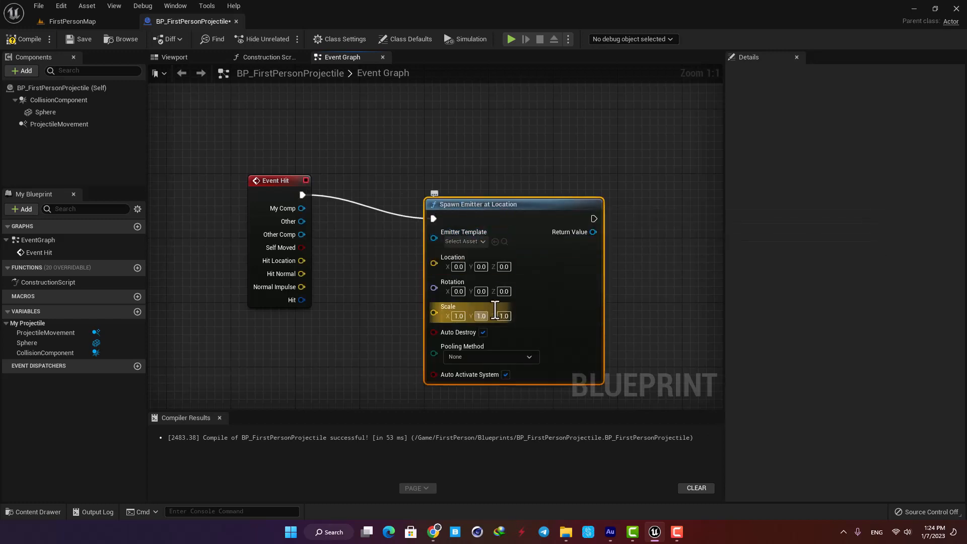
{"action": "left_click", "coordinate": [464, 242]}
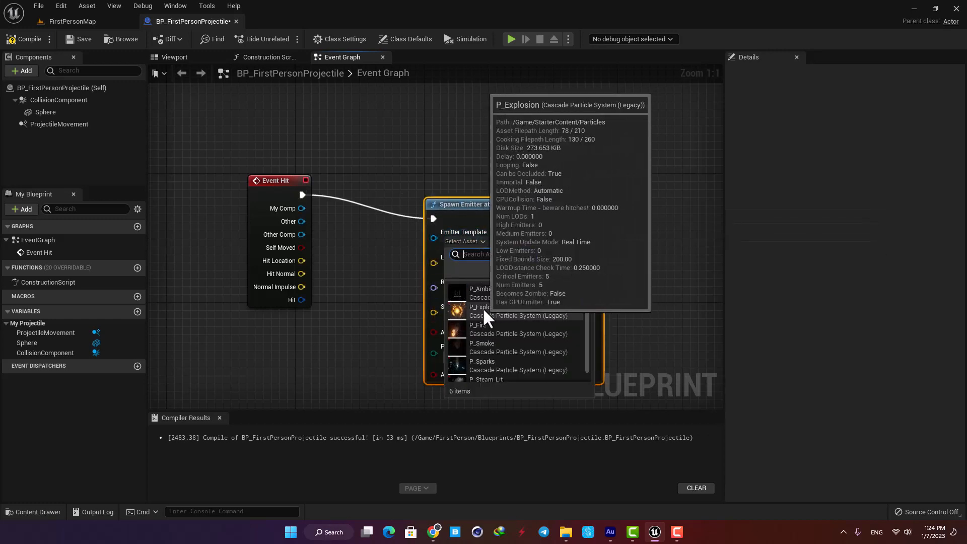
{"action": "left_click", "coordinate": [479, 307]}
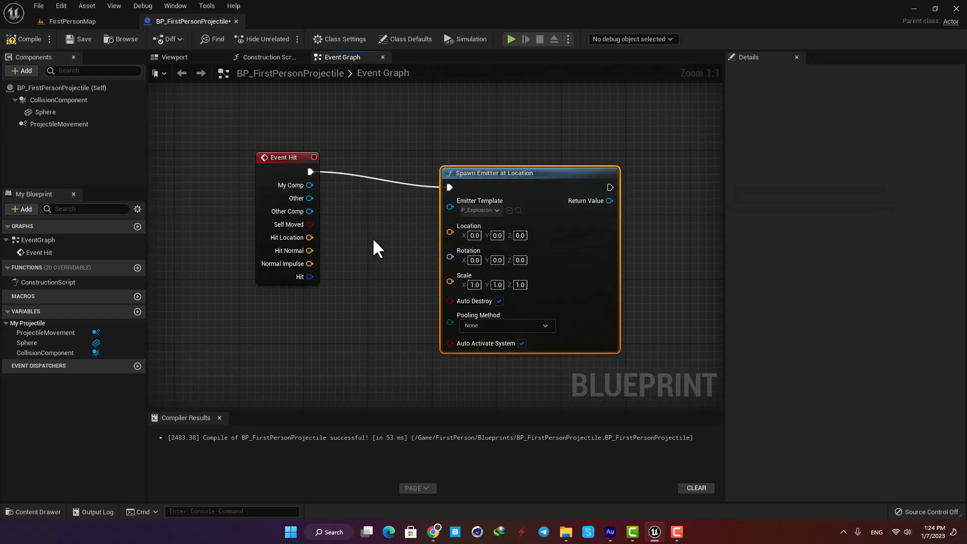
{"action": "left_click_drag", "start_coordinate": [311, 238], "coordinate": [450, 236]}
{"action": "type", "text": "o"}
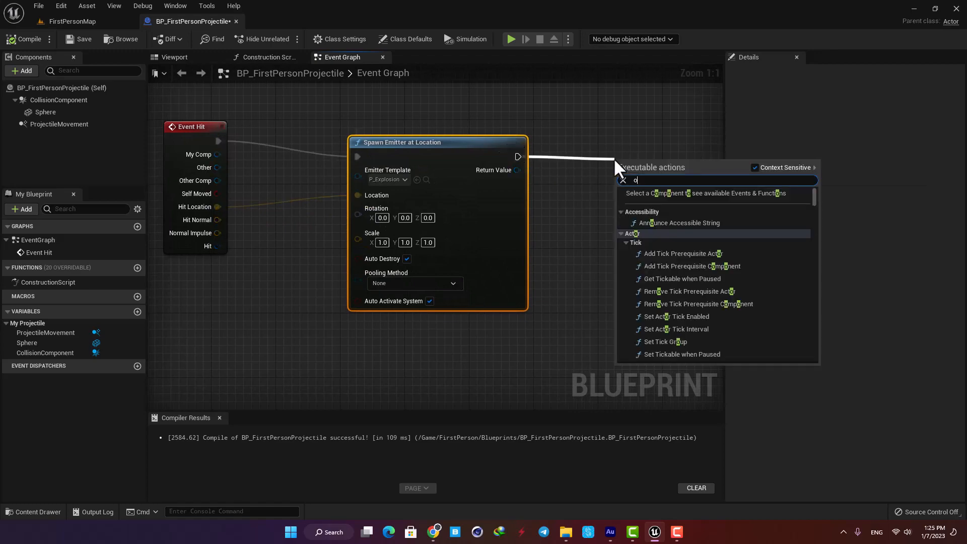
Search 'play sound' and add Spawn Sound at Location after the emitter.
{"action": "type", "text": "play soun"}
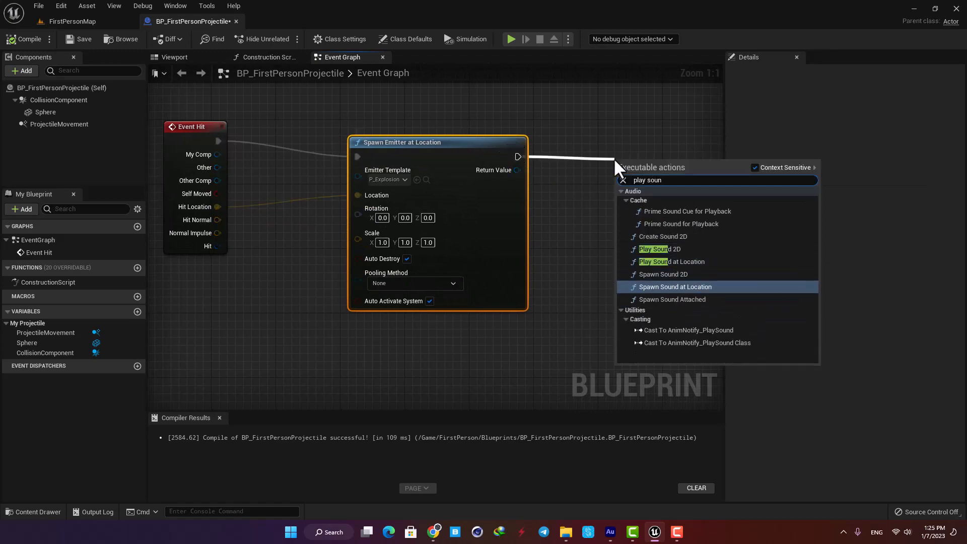
{"action": "left_click", "coordinate": [675, 286]}
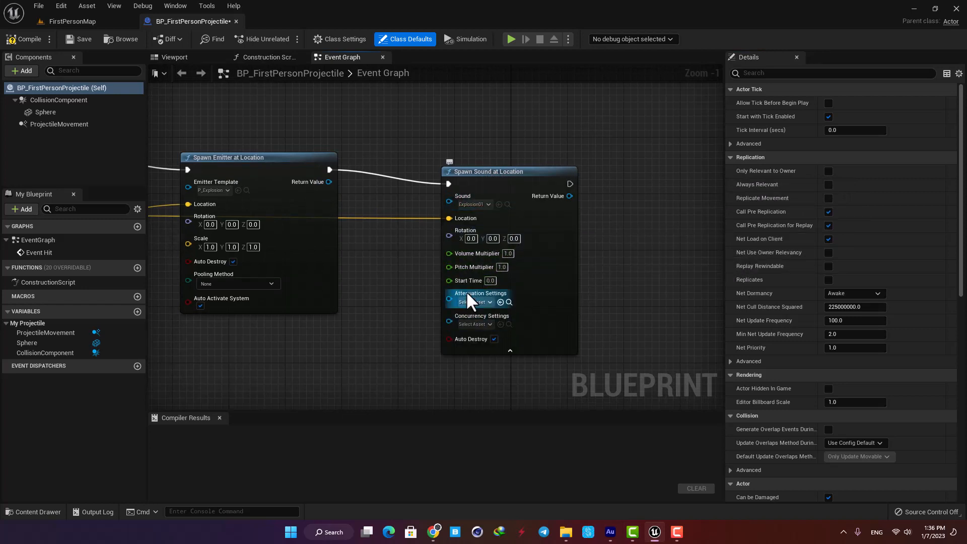
{"action": "mouse_move", "coordinate": [478, 301]}
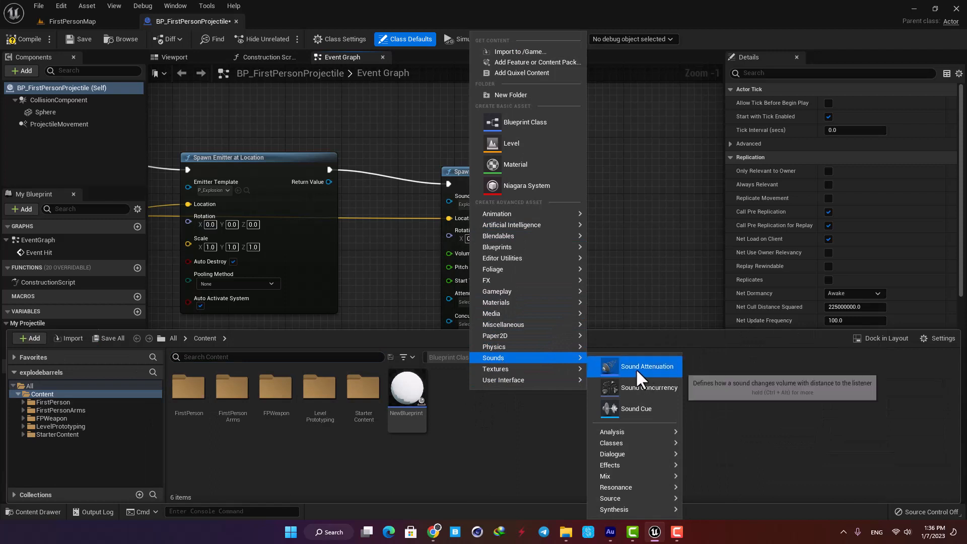
Create the NewSoundAttenuation asset and return to the projectile Blueprint.
{"action": "left_click", "coordinate": [648, 366]}
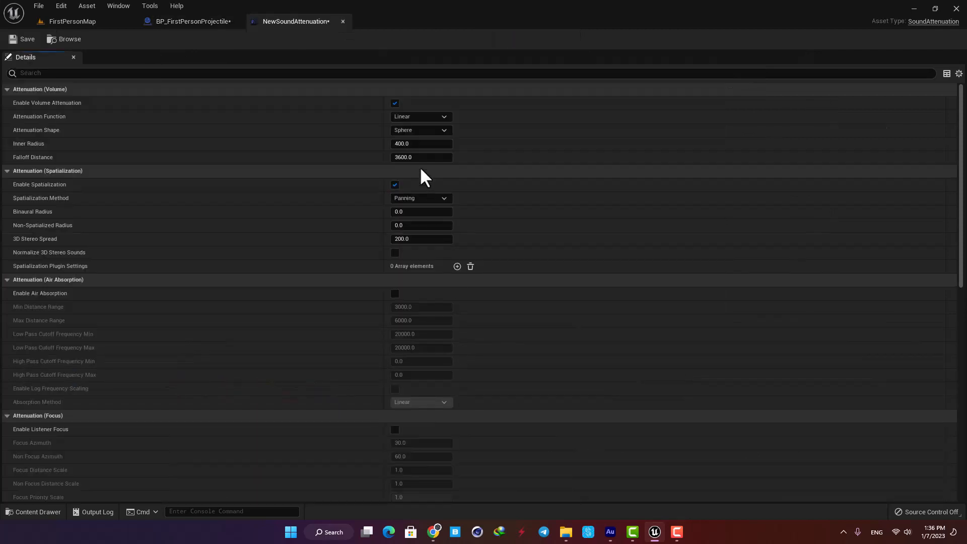
{"action": "mouse_move", "coordinate": [355, 179]}
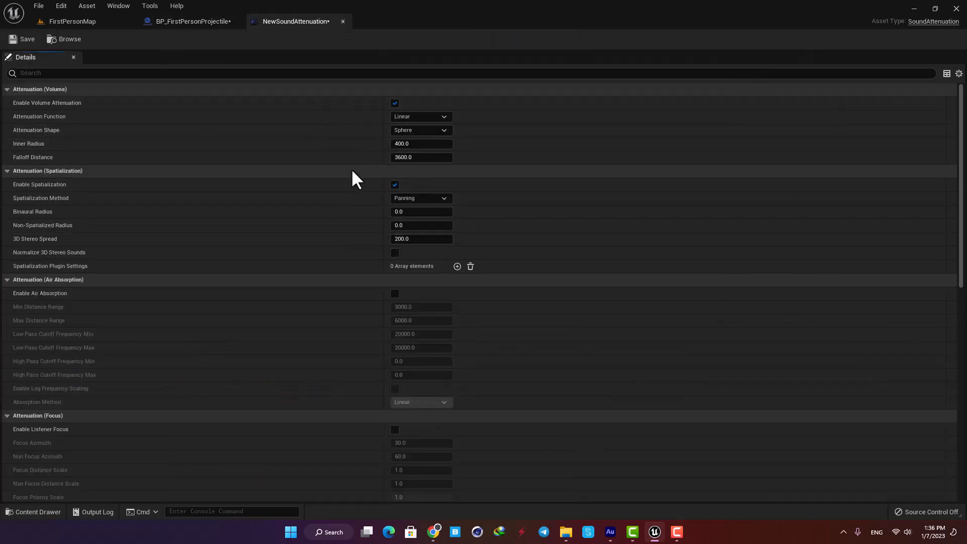
{"action": "mouse_move", "coordinate": [295, 21]}
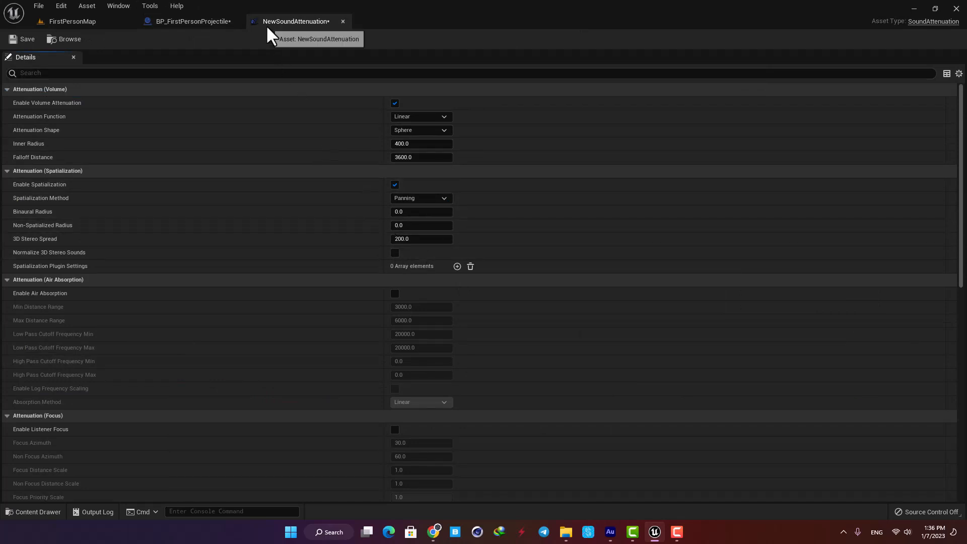
{"action": "left_click", "coordinate": [188, 21]}
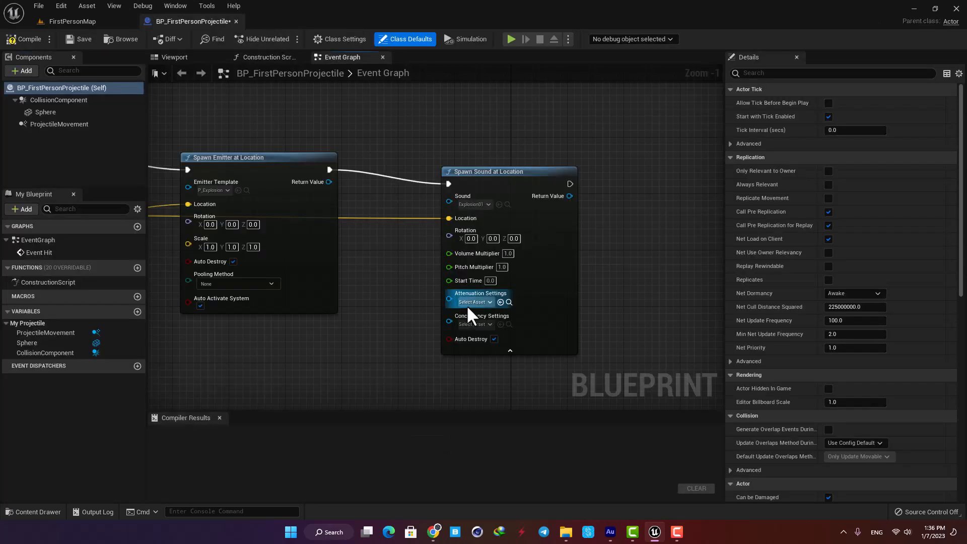
Set the sound node's Attenuation Settings to NewSoundAttenuation.
{"action": "left_click", "coordinate": [474, 302]}
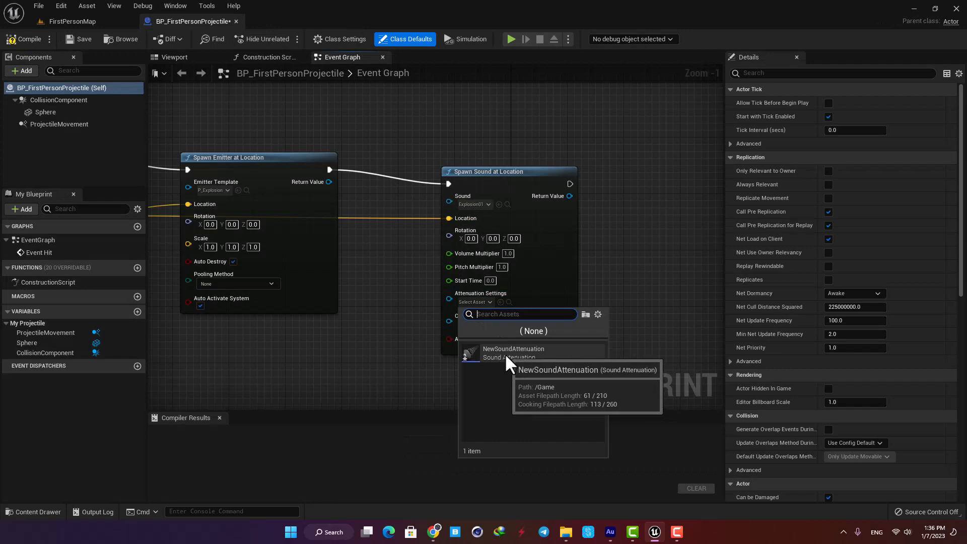
{"action": "left_click", "coordinate": [513, 353]}
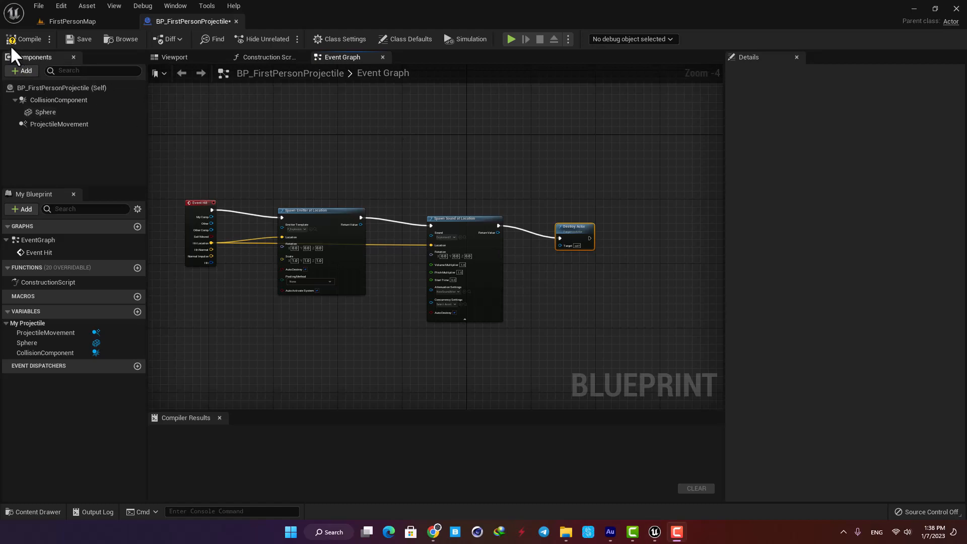
Compile the Blueprint, play-test the level, and view the sphere preview in the Viewport.
{"action": "left_click", "coordinate": [29, 39]}
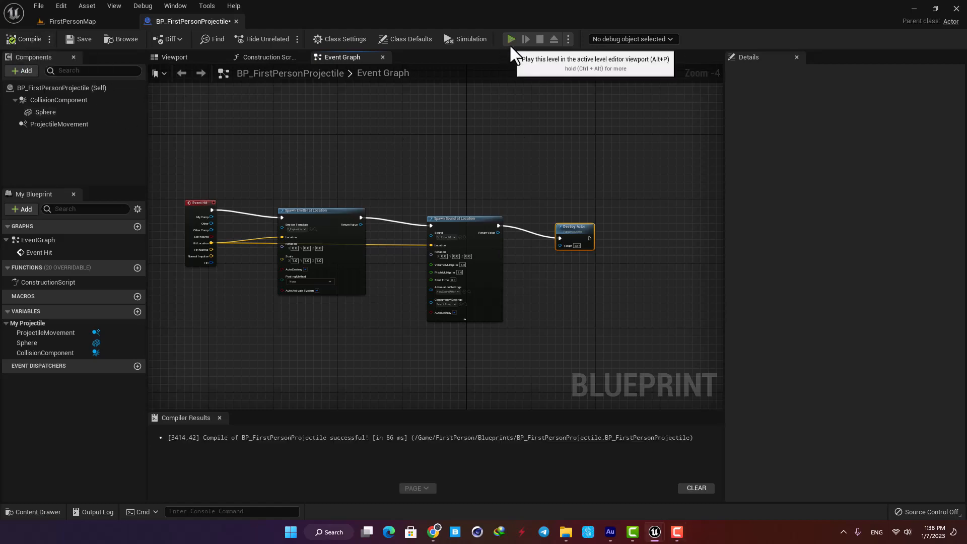
{"action": "left_click", "coordinate": [511, 39]}
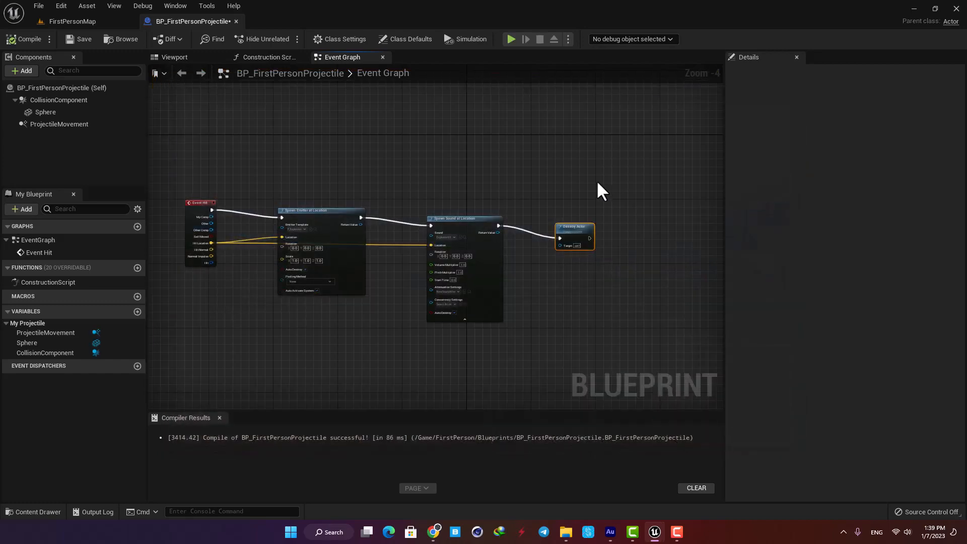
{"action": "left_click", "coordinate": [174, 57]}
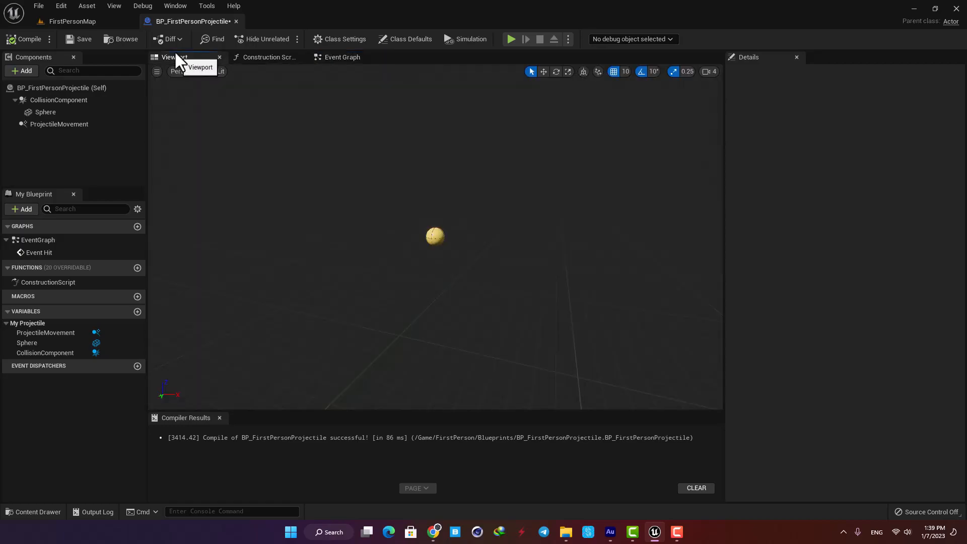